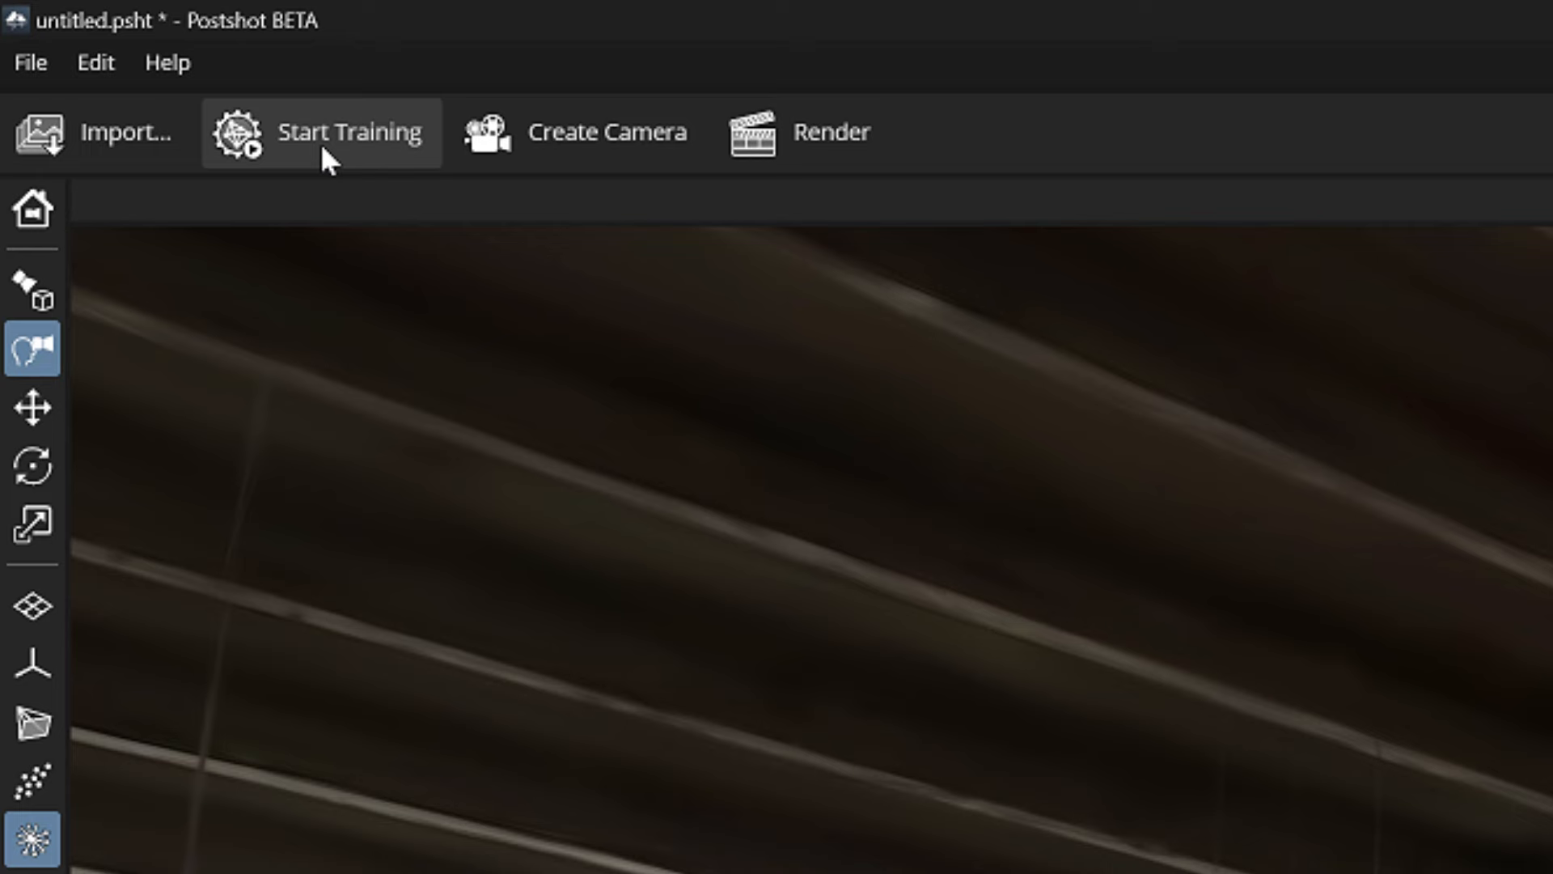
Bring up the import-and-train configuration for the 43,582-image source, 400 best images, 30k steps
{"action": "left_click", "coordinate": [350, 131]}
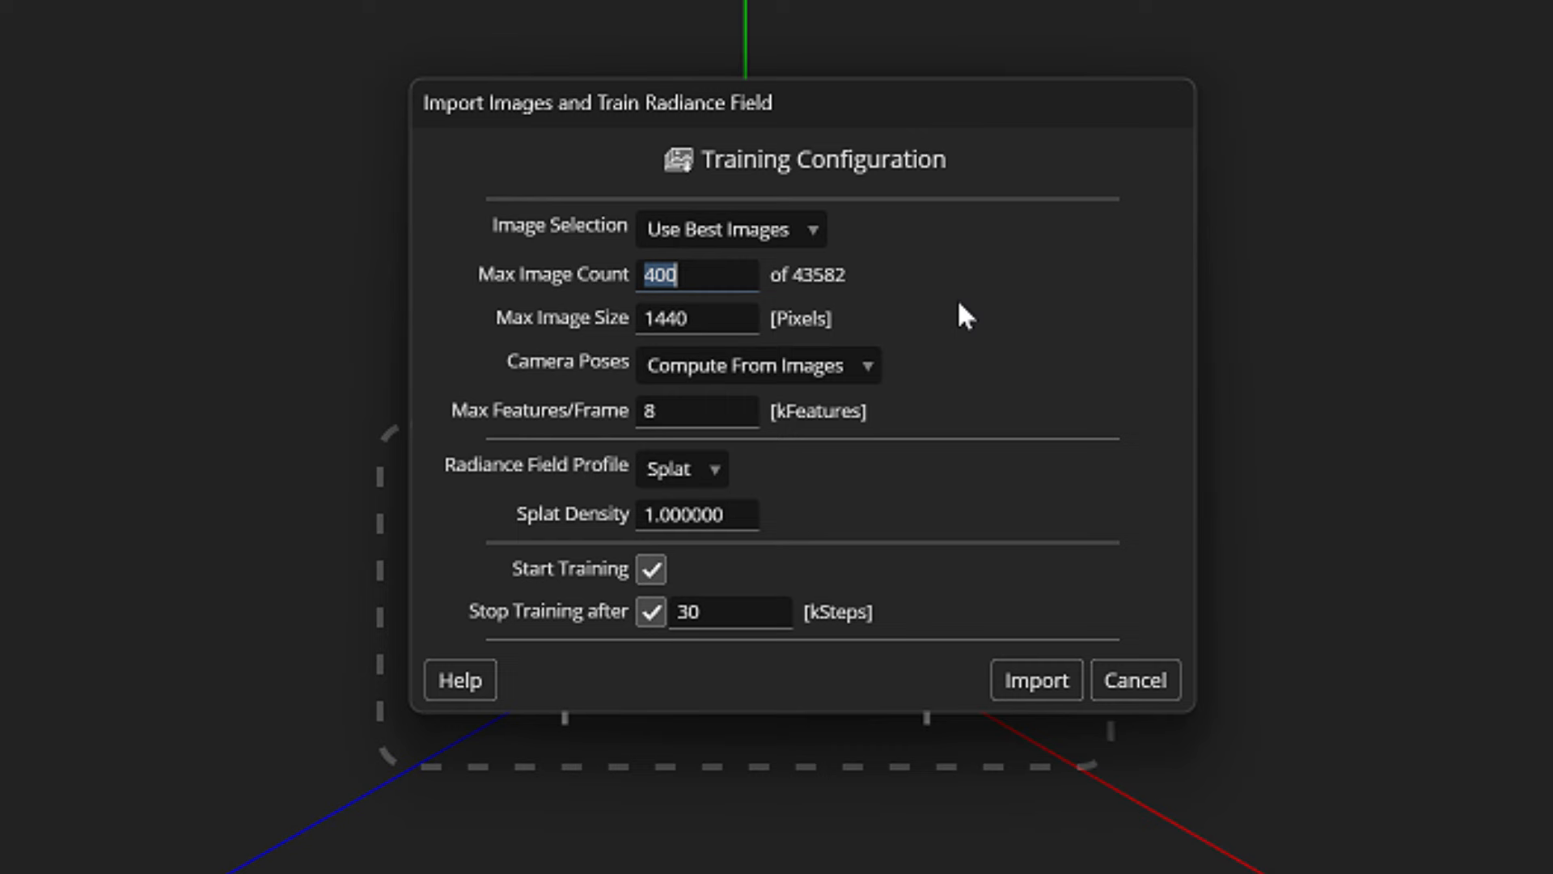
Import the images and start training the carport splat radiance field
{"action": "left_click", "coordinate": [1034, 679]}
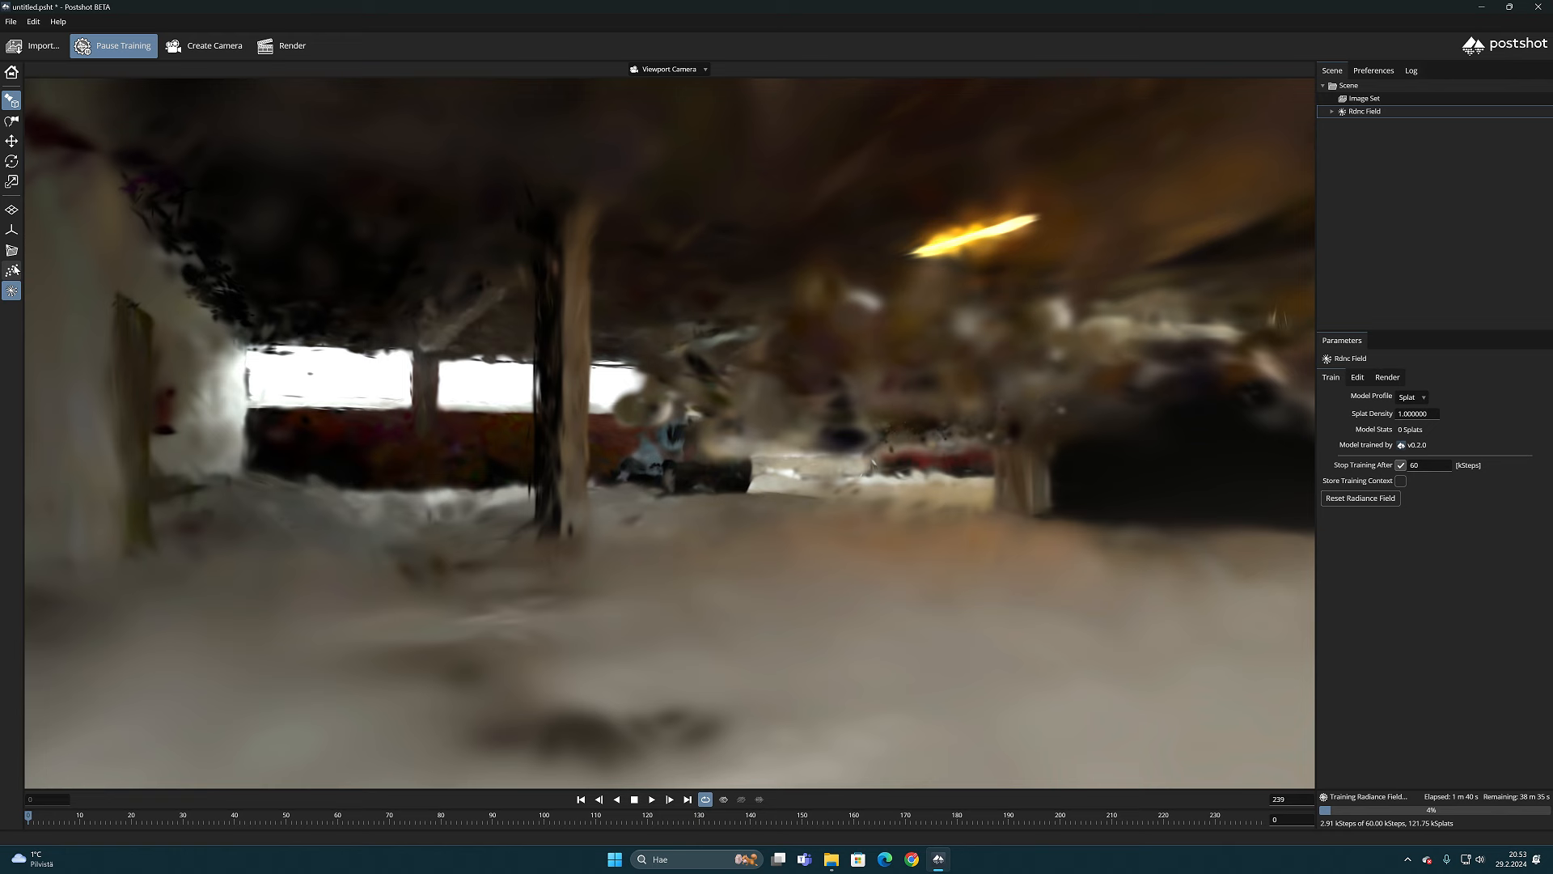